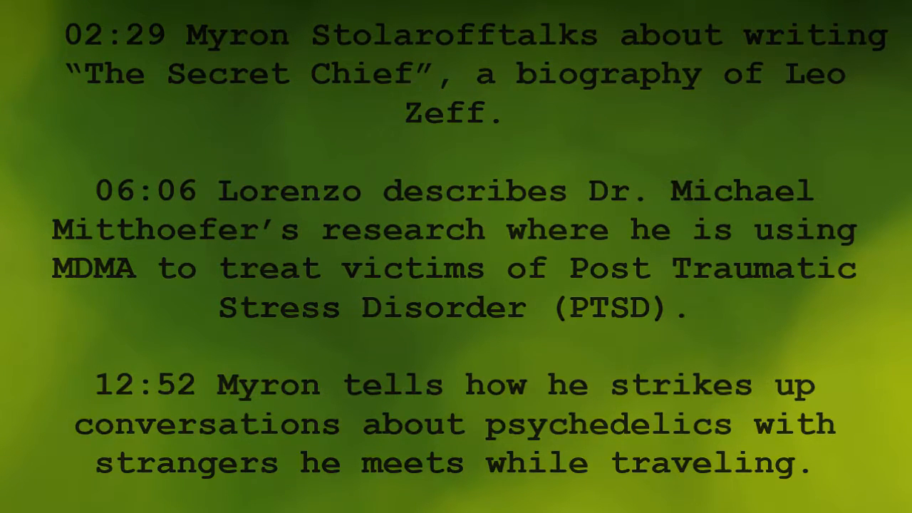
Respond to the incoming call banner so the ringing alert clears from the dialer
{"action": "scroll", "scroll_direction": "down", "scroll_amount": 3}
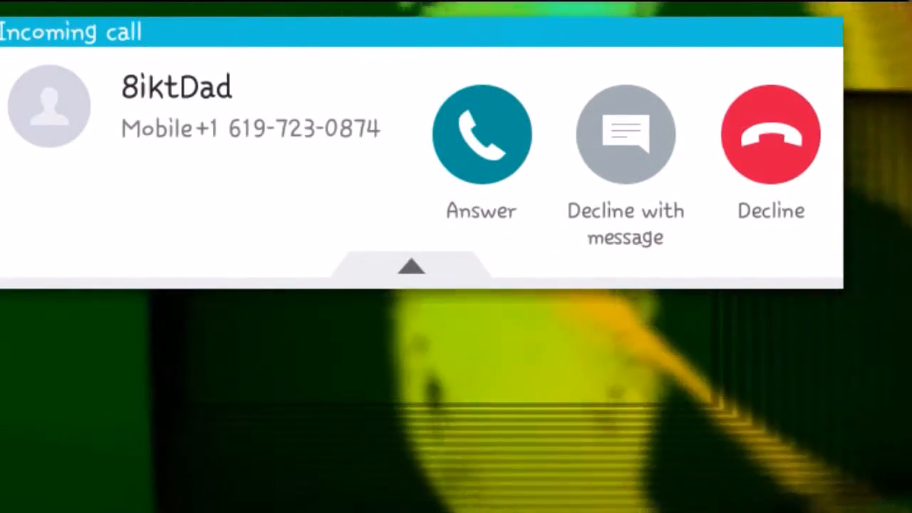
{"action": "left_click", "coordinate": [482, 134]}
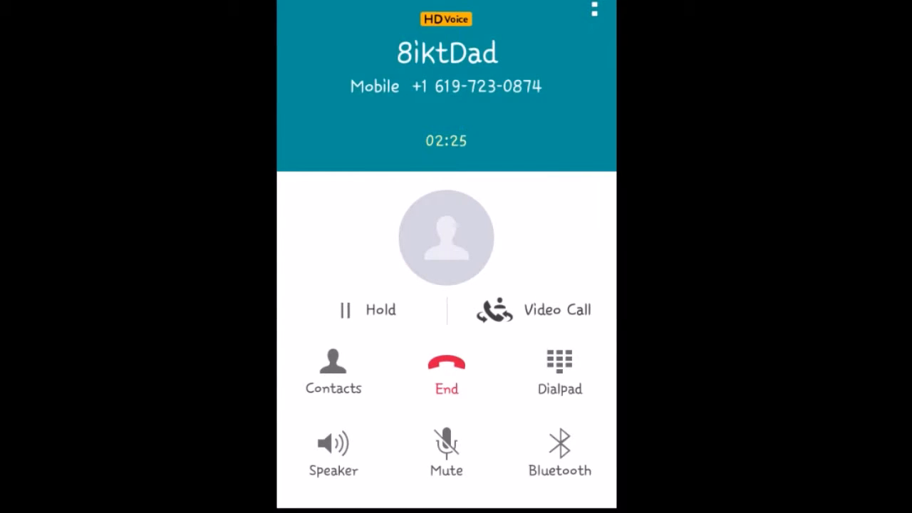
{"action": "left_click", "coordinate": [446, 370]}
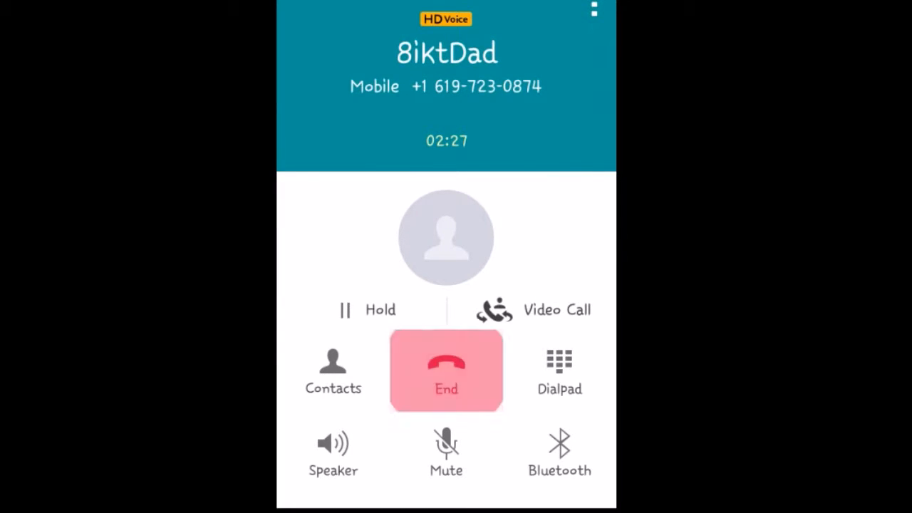
{"action": "left_click", "coordinate": [447, 371]}
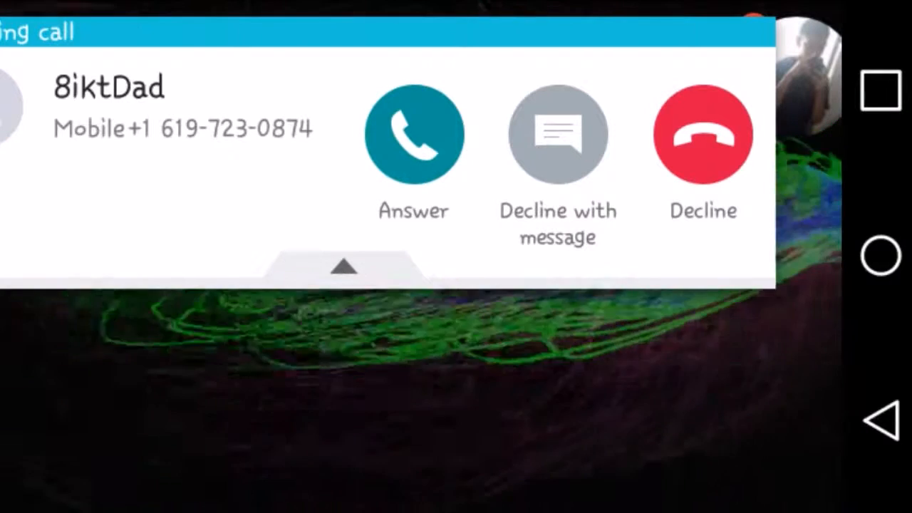
{"action": "left_click", "coordinate": [413, 134]}
{"action": "type", "text": "Tienes un swishe"}
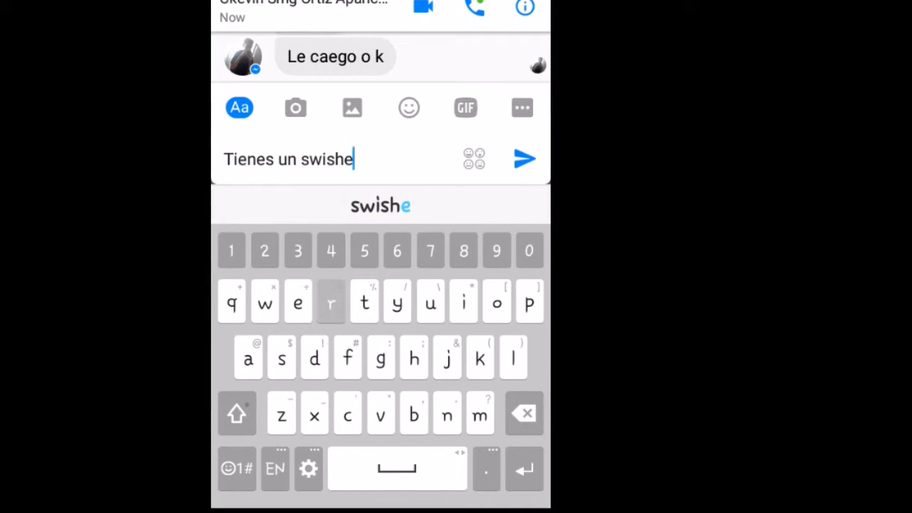
Send the typed reply in the Messenger chat with the 'Tienes un swisher' message
{"action": "left_click", "coordinate": [524, 158]}
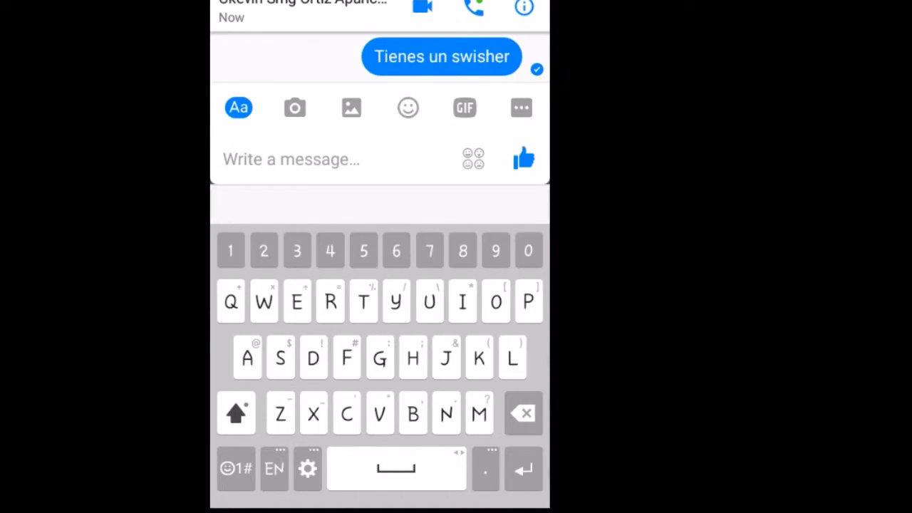
Return to the in-call screen and place the ongoing call on hold
{"action": "left_click", "coordinate": [290, 160]}
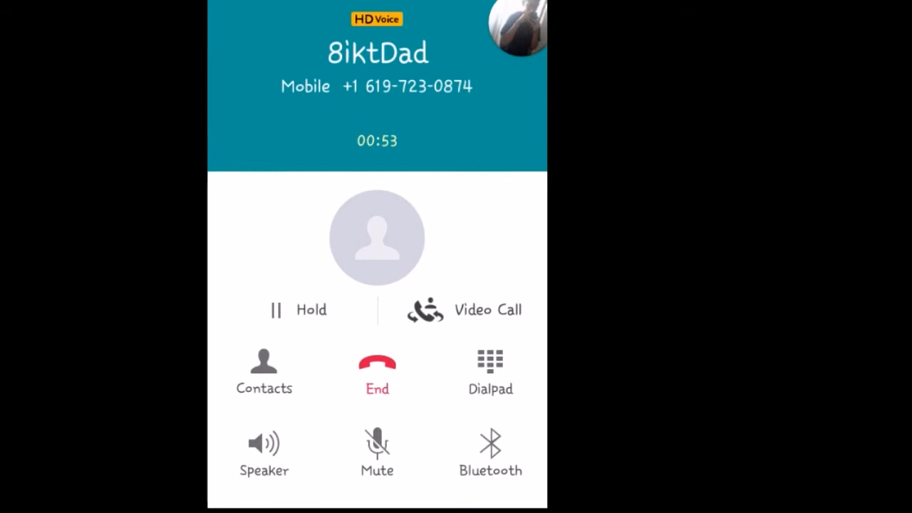
{"action": "left_click", "coordinate": [297, 310]}
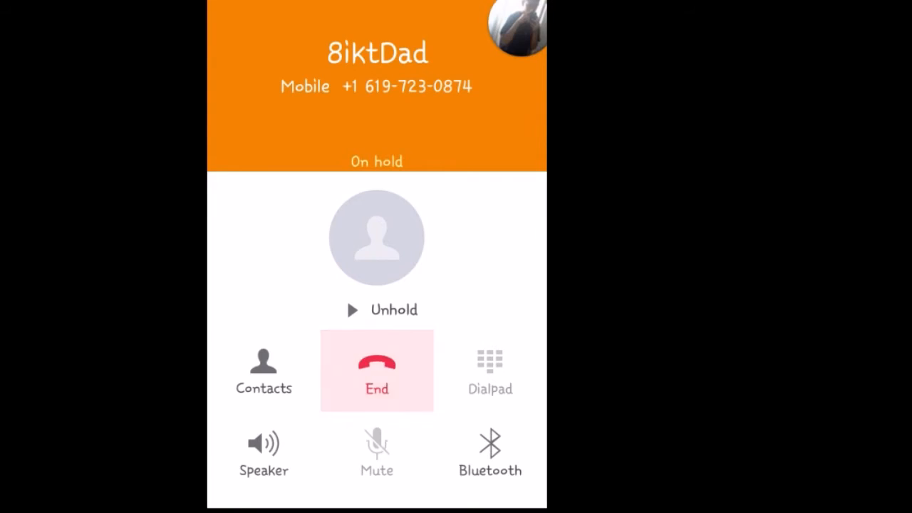